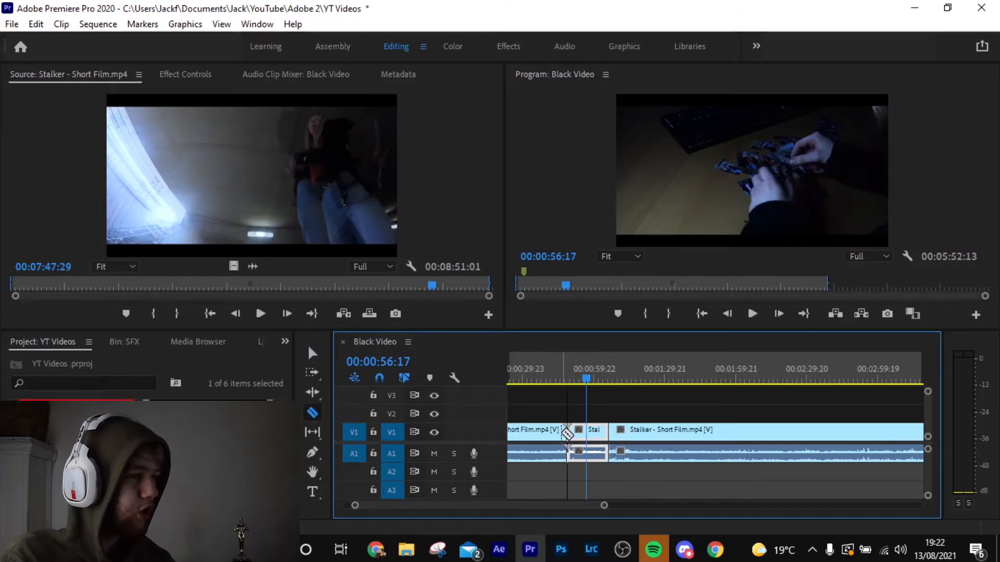
Reveal the hidden panels grouped with the Project panel via its overflow arrow.
click(312, 353)
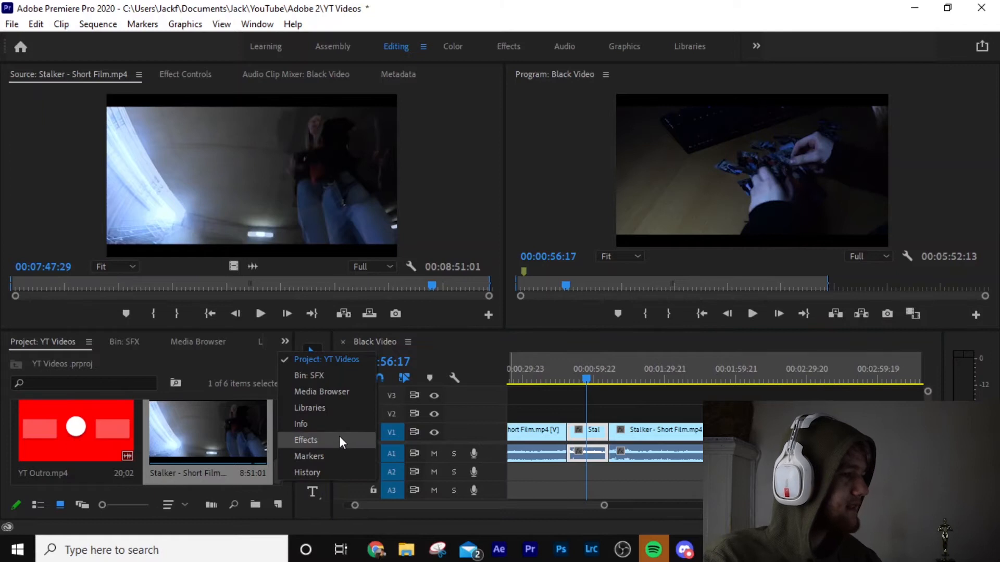
Find Gaussian Blur in the Effects panel by searching 'blur' for the short clip on V1.
click(305, 439)
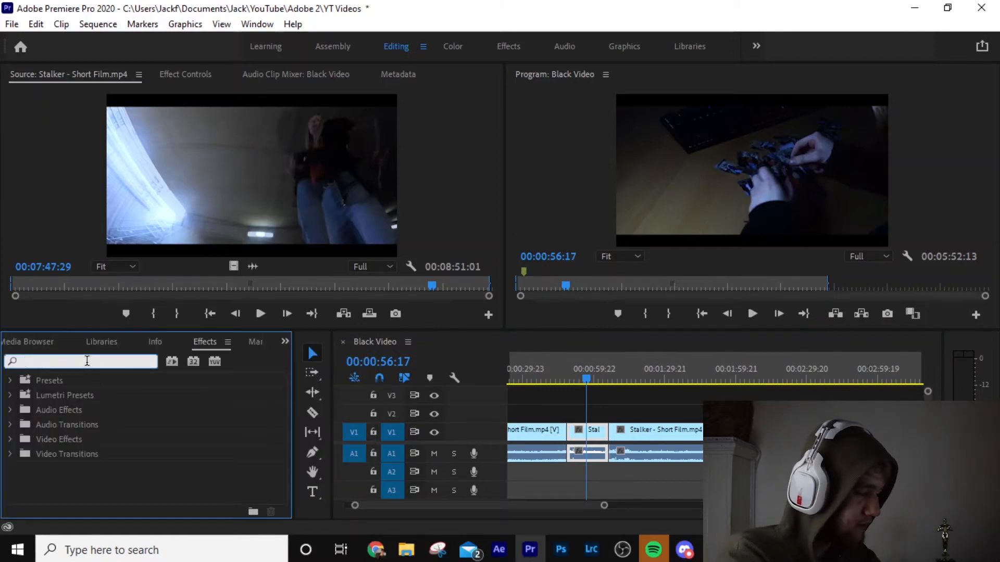
text(blur)
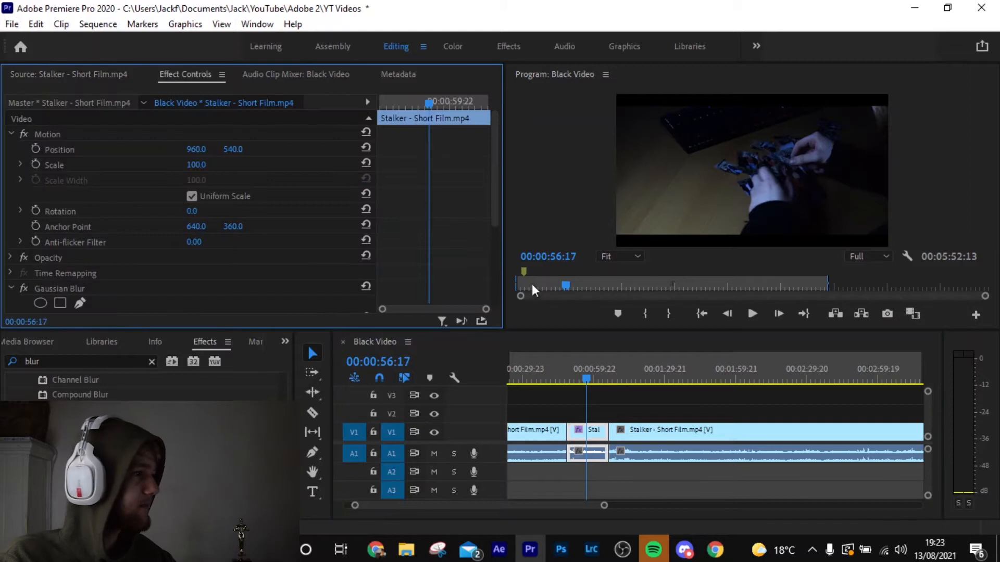
Bring the Gaussian Blur controls into view in Effect Controls to adjust Blurriness.
scroll(down, 3)
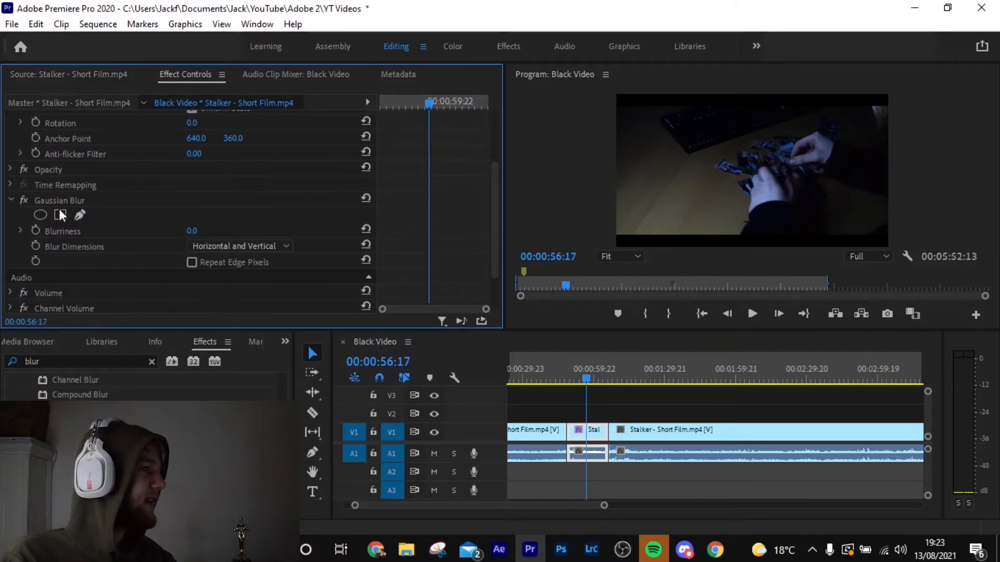
mouse_move(40, 214)
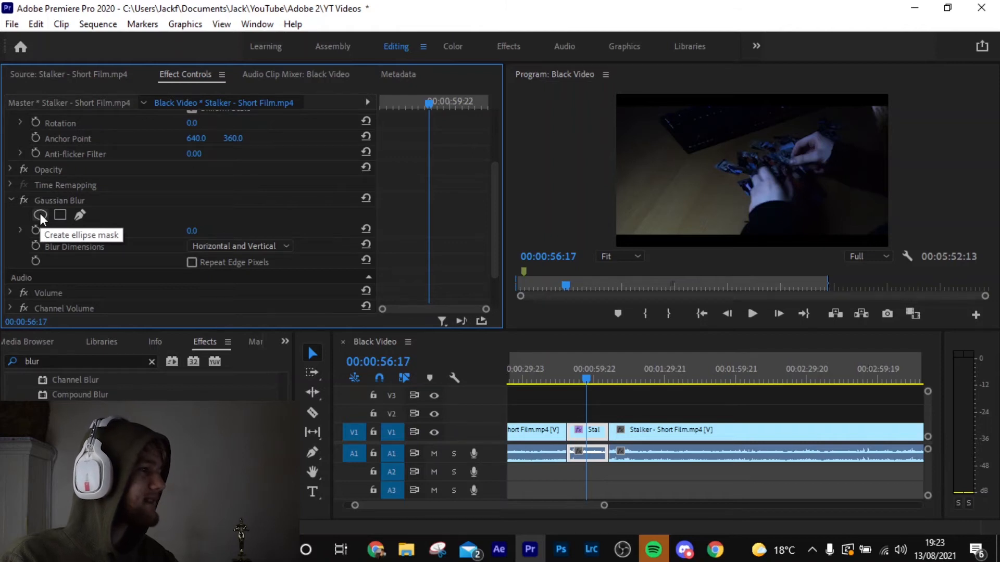
mouse_move(79, 215)
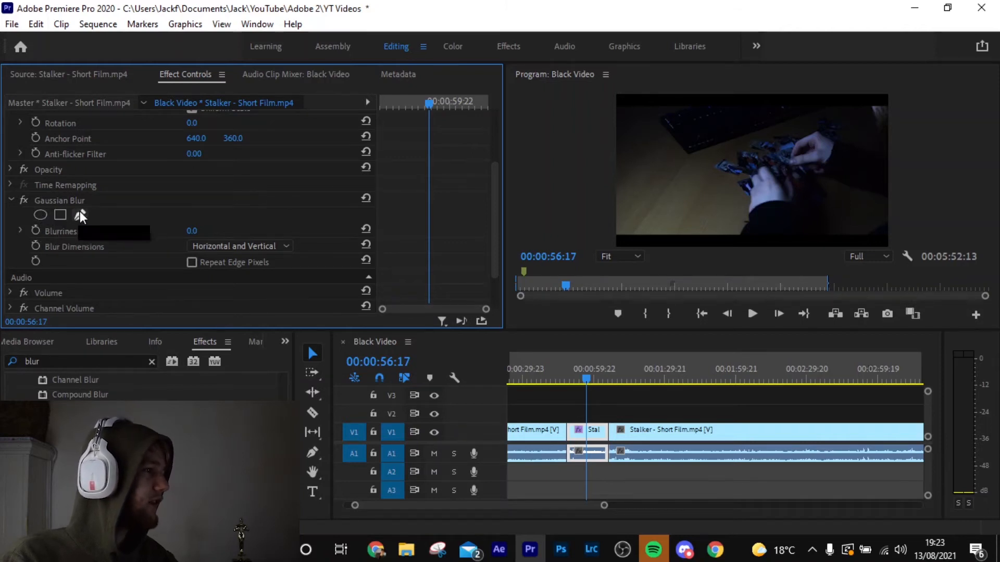
mouse_move(80, 214)
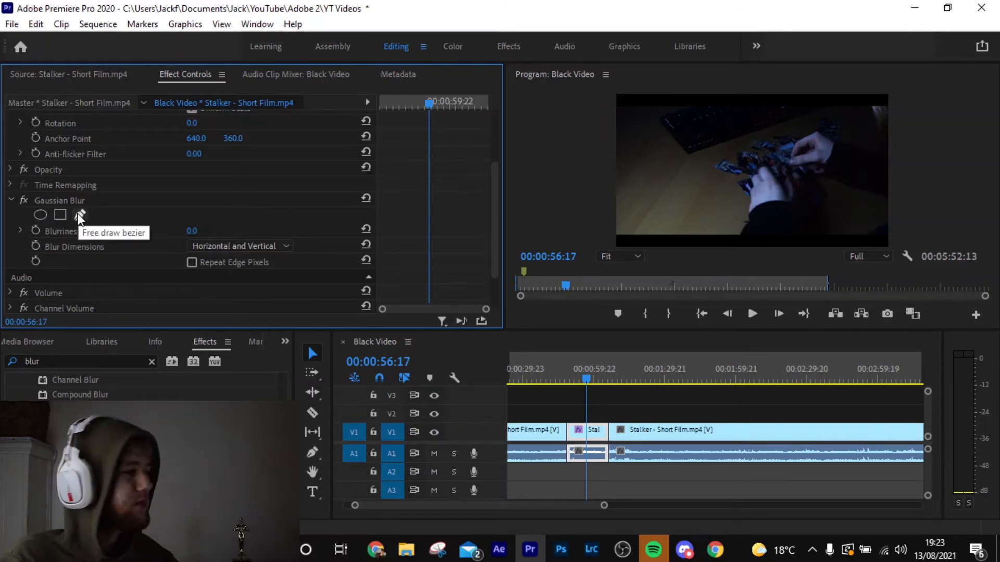
mouse_move(108, 232)
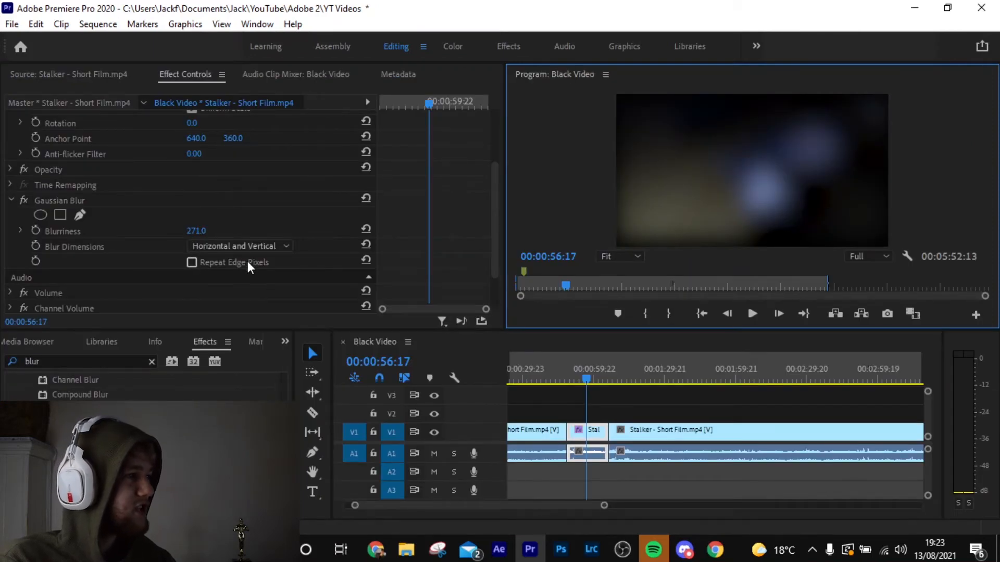
Enable Repeat Edge Pixels on the Gaussian Blur and lower Blurriness to about 143.
click(191, 262)
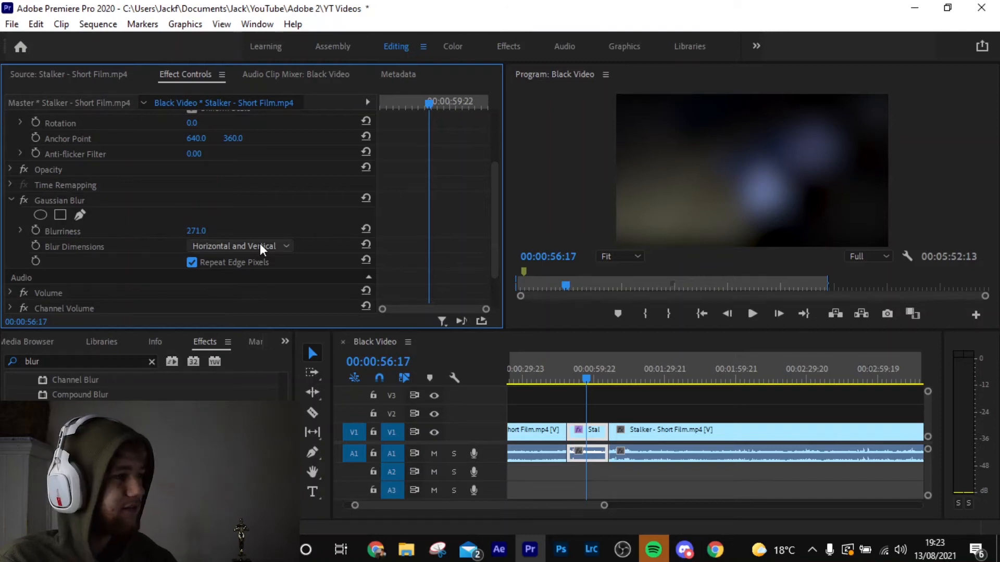
mouse_move(242, 268)
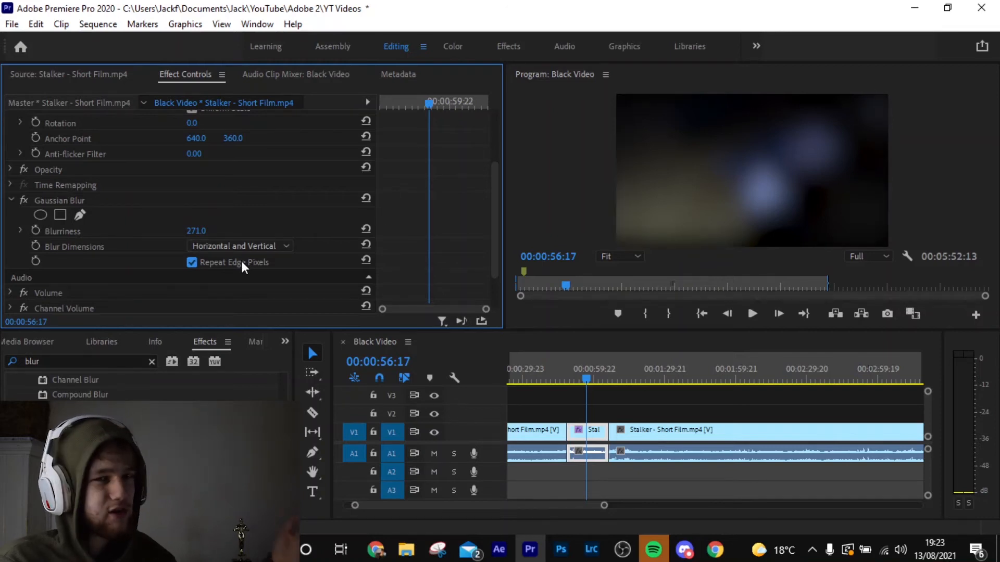
drag(196, 230, 178, 230)
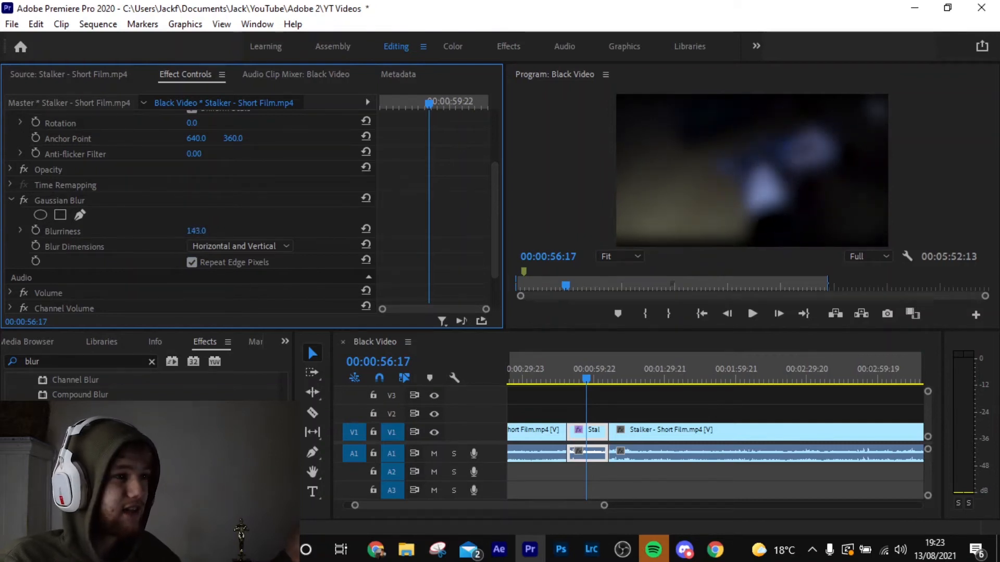
click(196, 232)
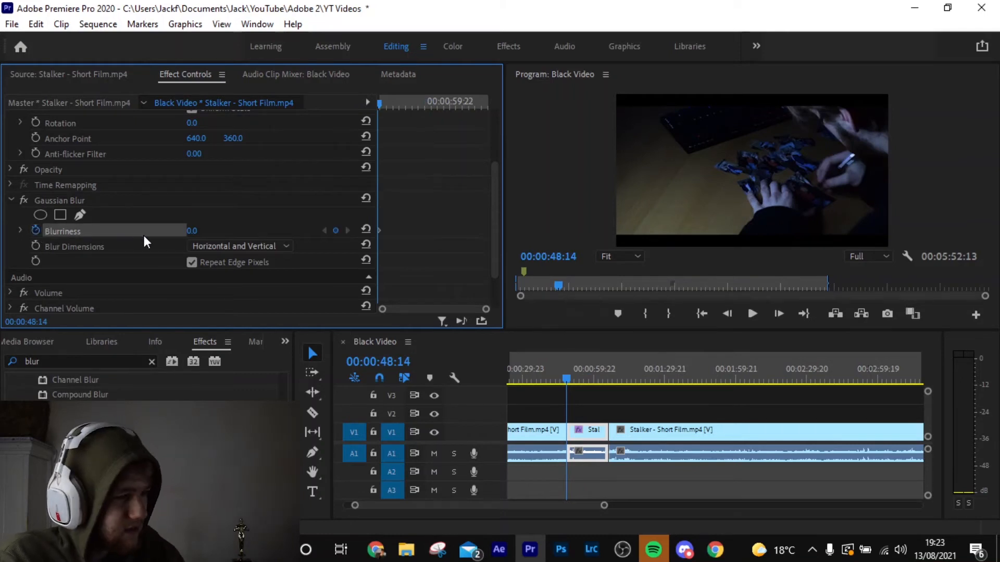
Set Blurriness to 50 at the clip's end and scrub the timeline to preview the ramp.
click(607, 379)
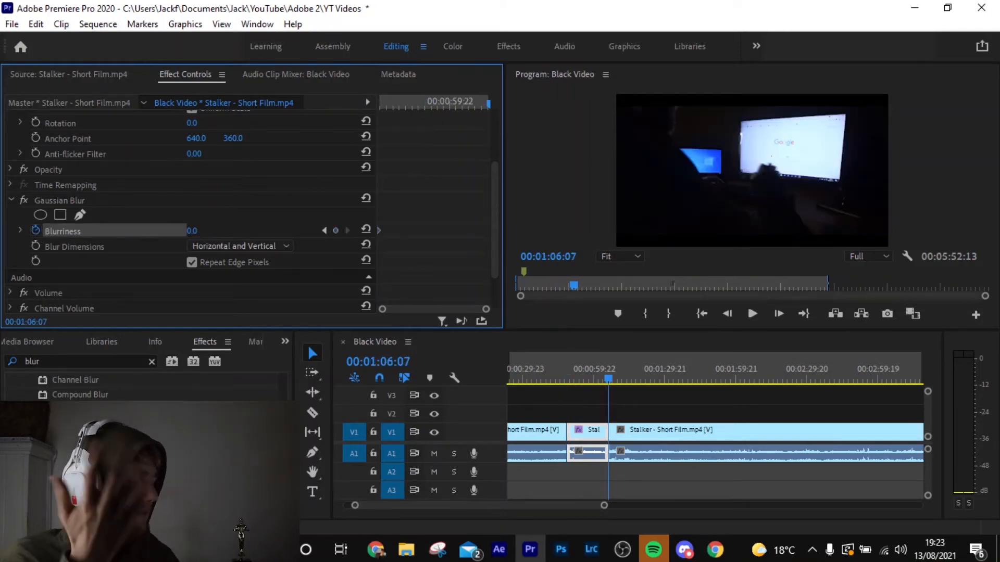
drag(191, 230, 217, 230)
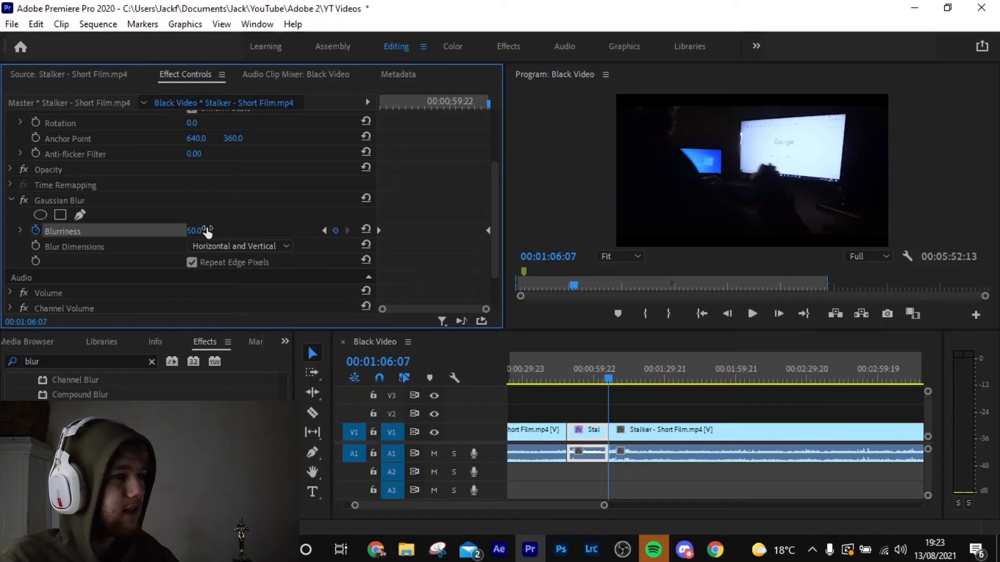
mouse_move(604, 384)
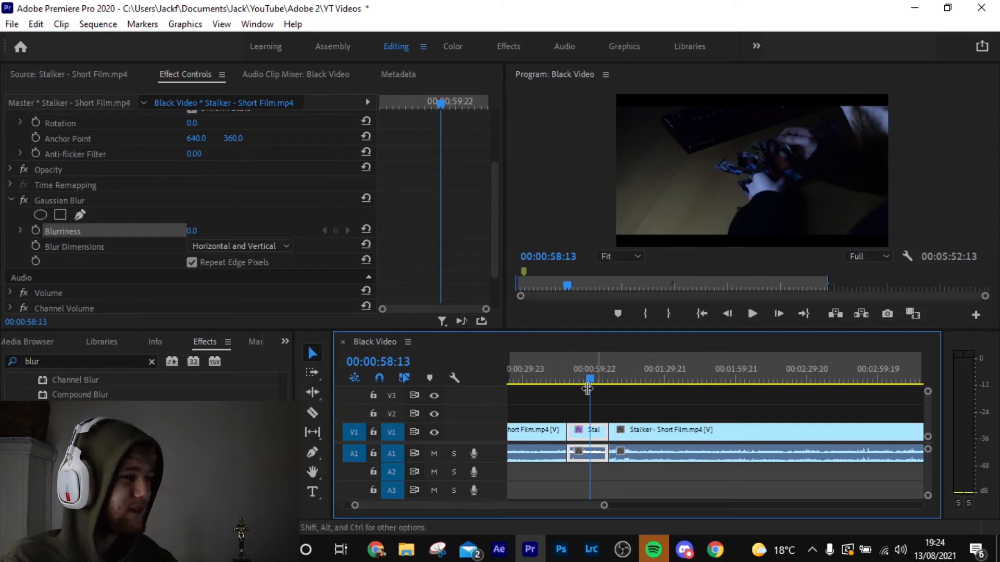
drag(586, 379, 577, 379)
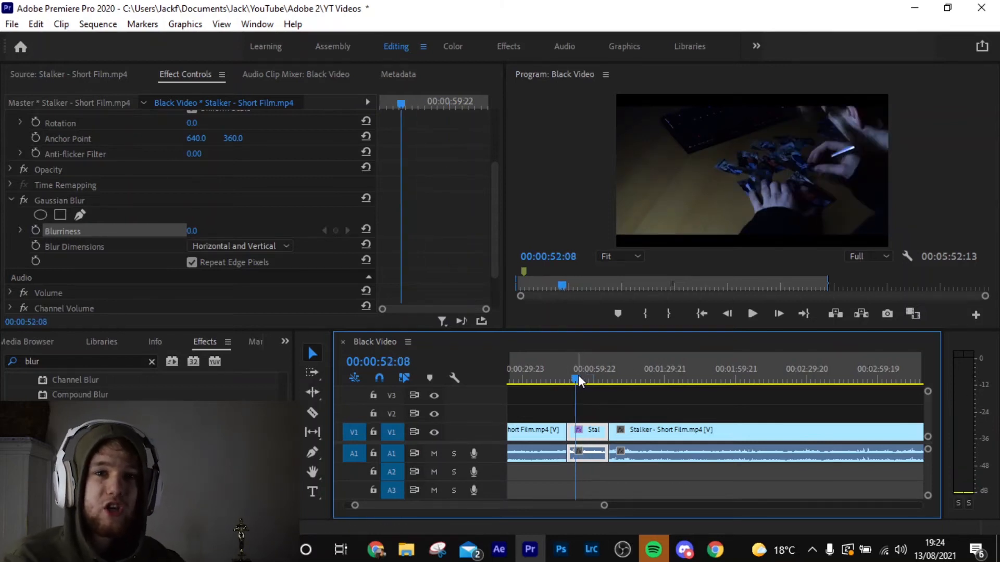